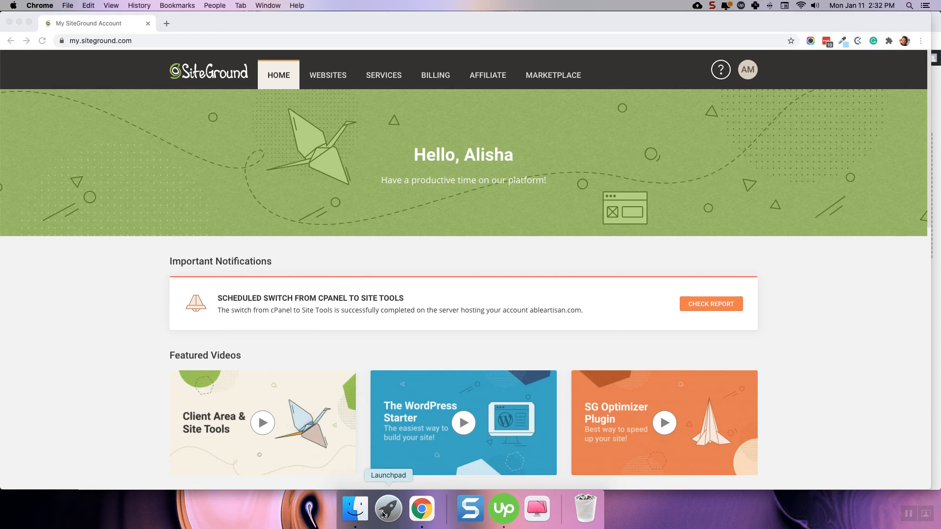
mouse_move(29, 318)
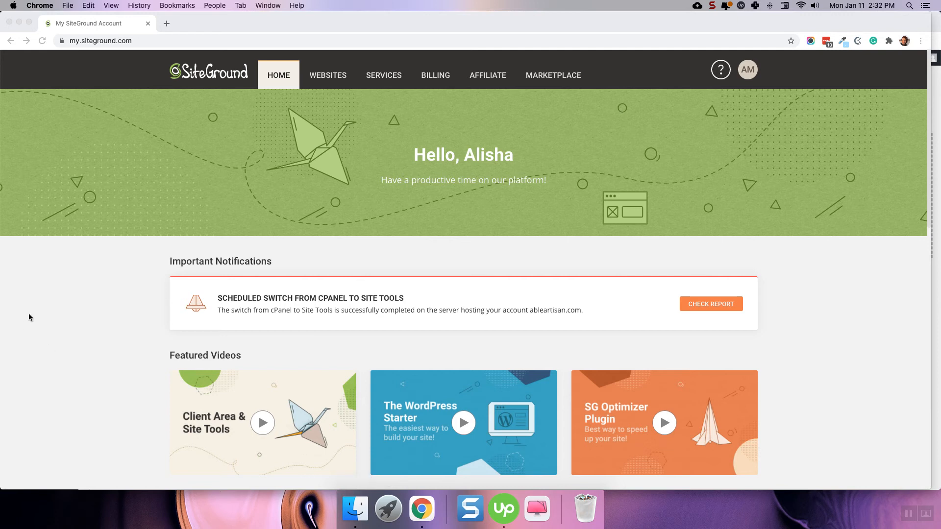
mouse_move(298, 107)
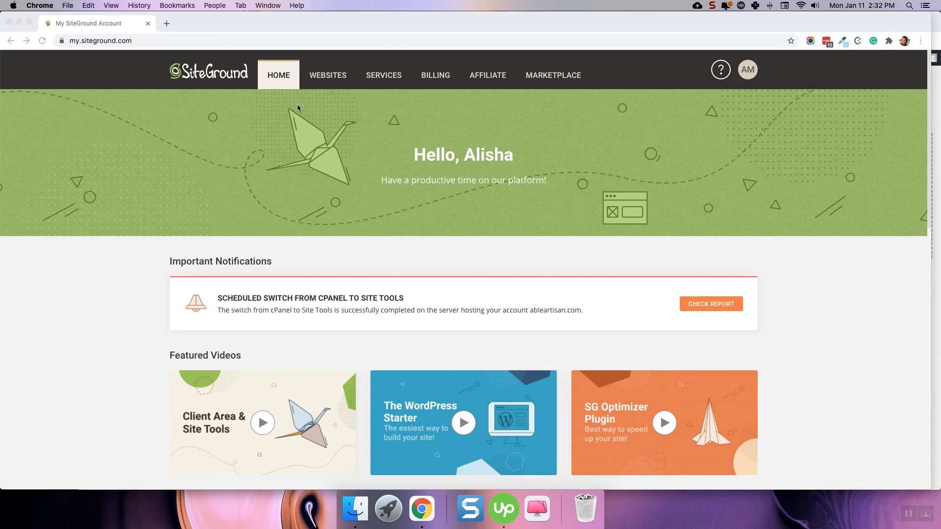
mouse_move(273, 80)
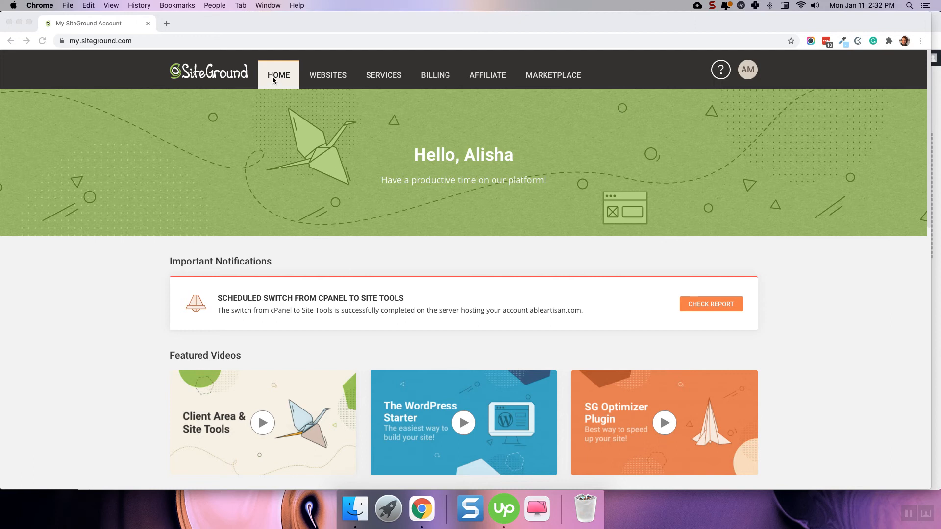
mouse_move(305, 81)
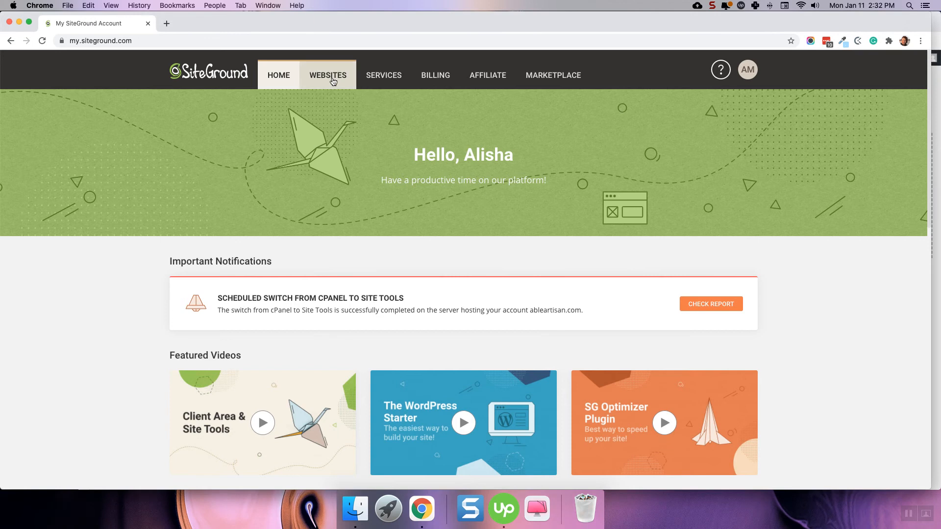
- Open ableartisan.com's website details and switch to its Users tab, showing no users
click(328, 75)
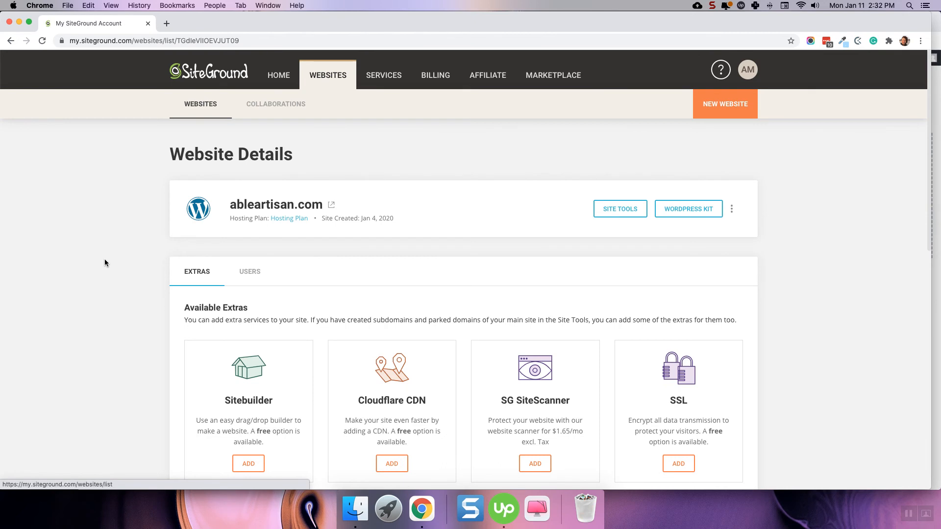
scroll(down, 3)
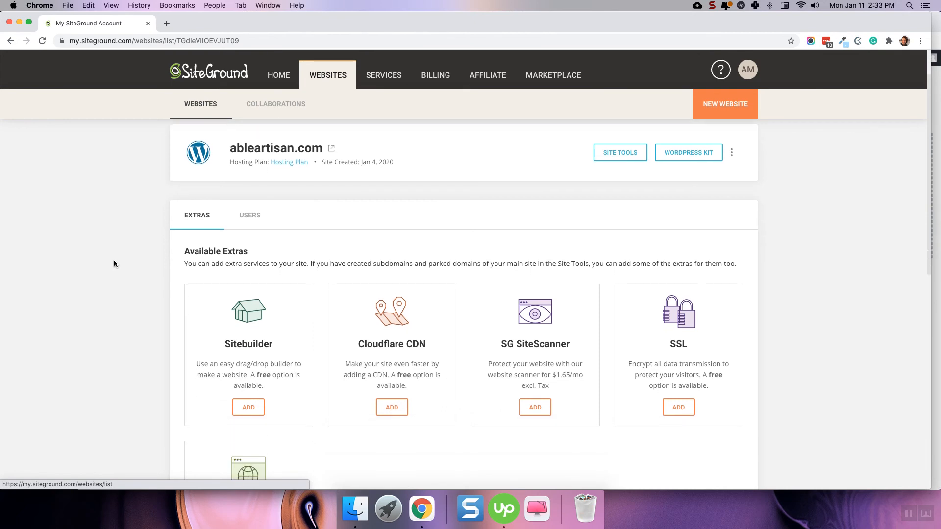
scroll(down, 3)
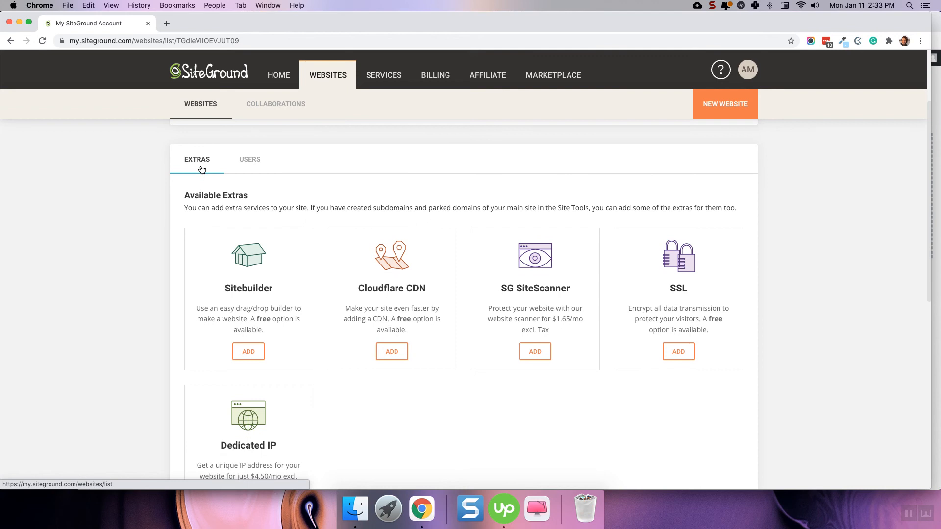
mouse_move(257, 165)
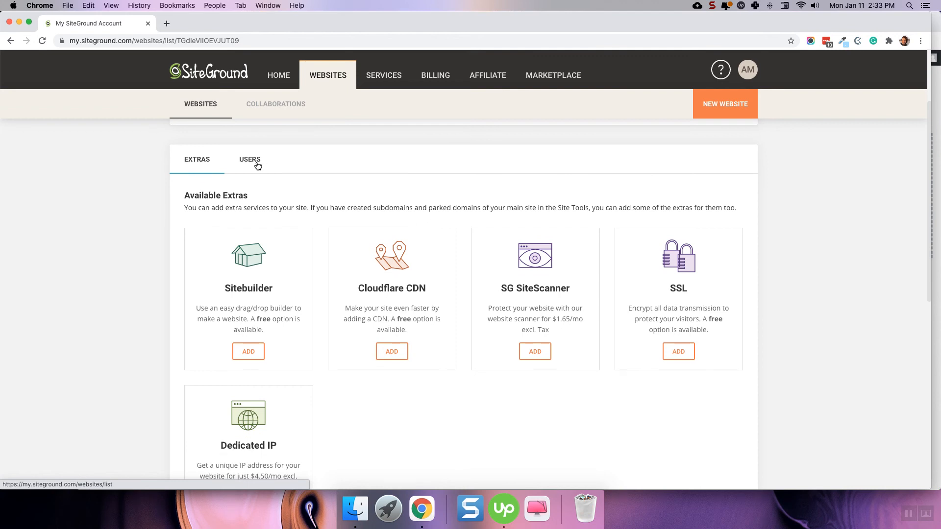
click(250, 158)
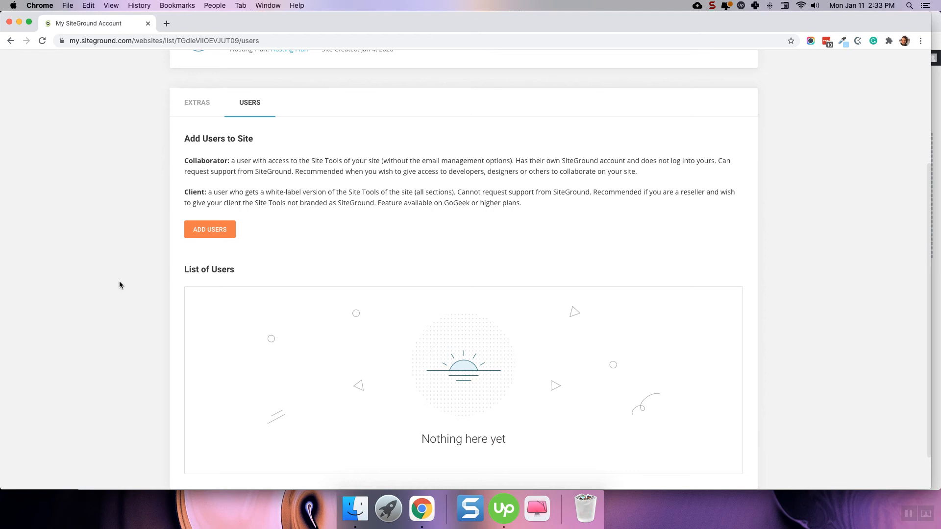
mouse_move(199, 162)
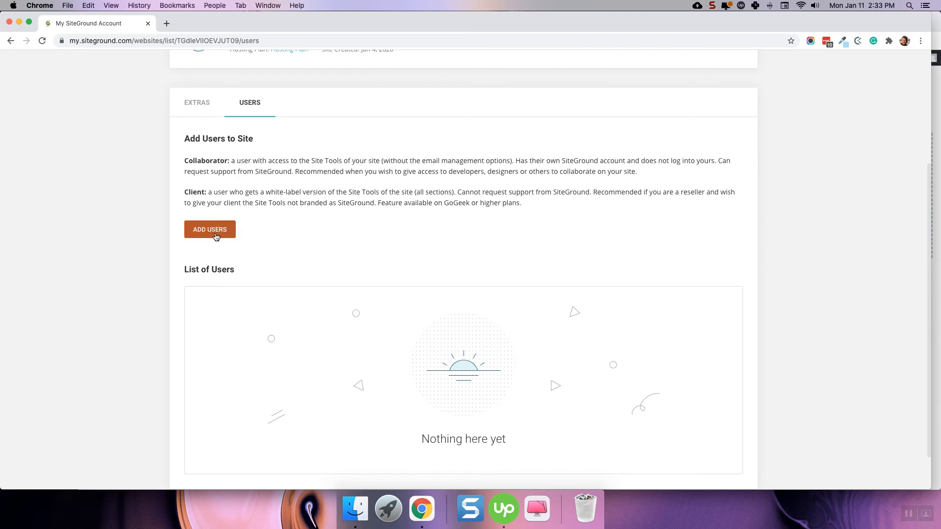
- Start adding a Collaborator user and open the user selection dropdown
click(210, 229)
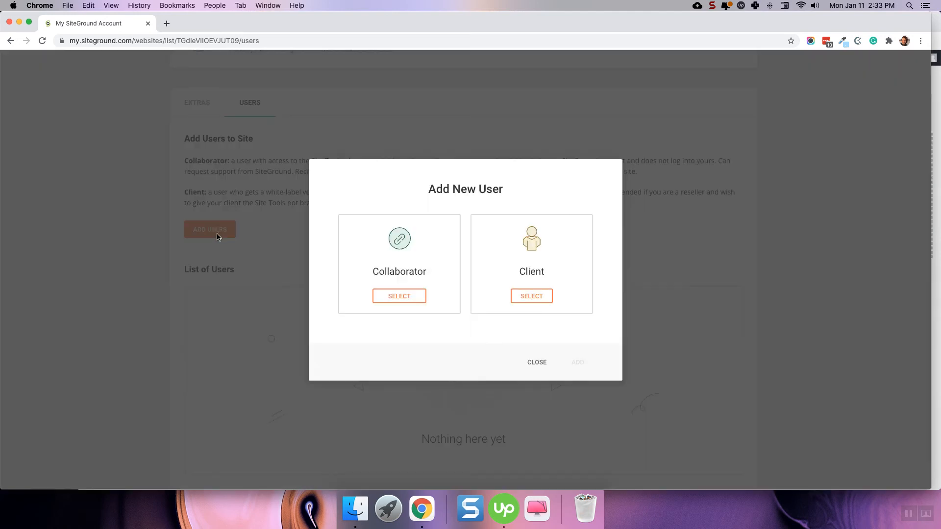
mouse_move(399, 299)
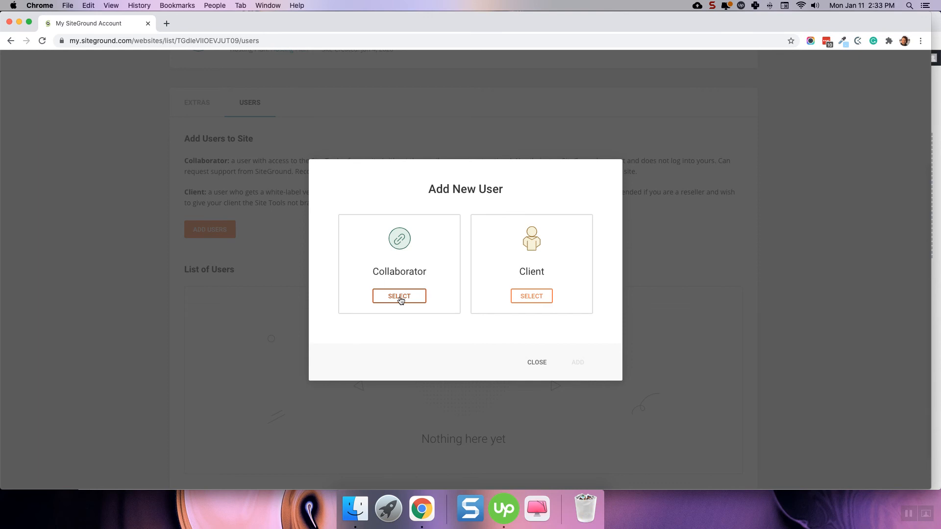
click(399, 296)
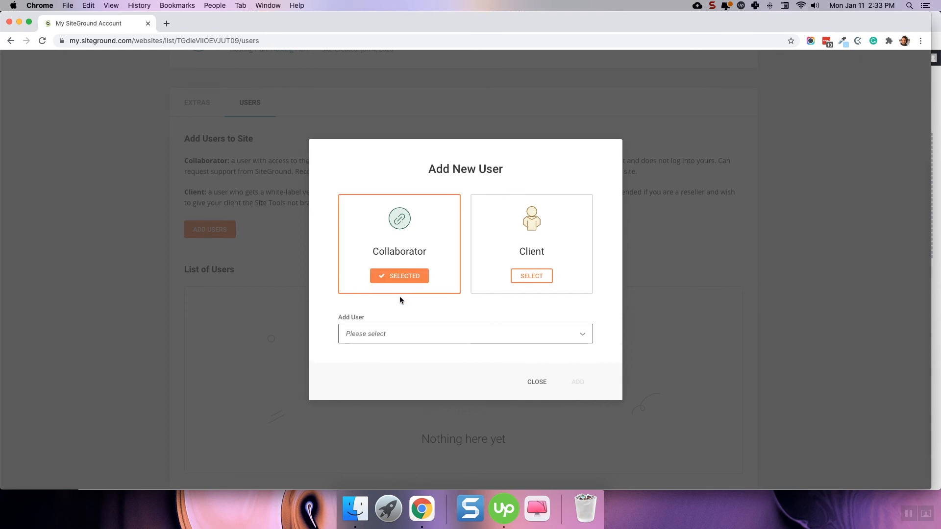
click(465, 334)
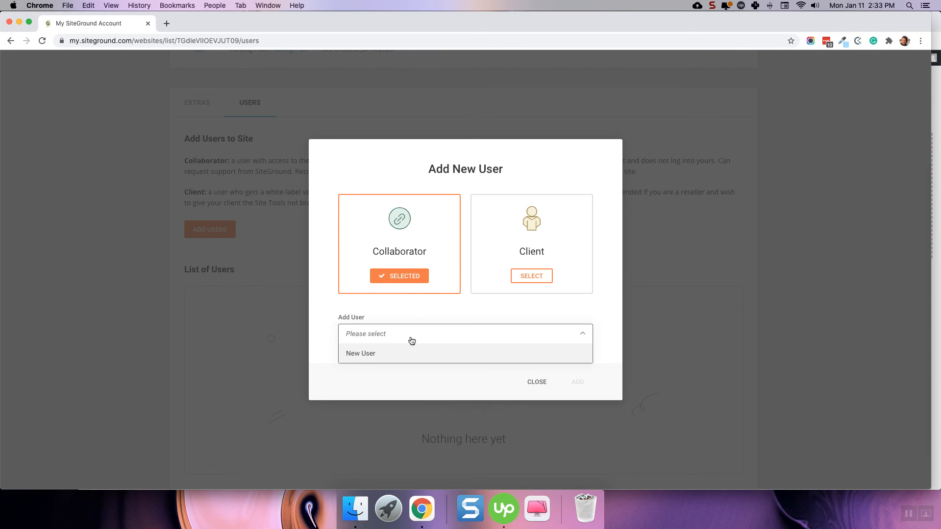
mouse_move(404, 359)
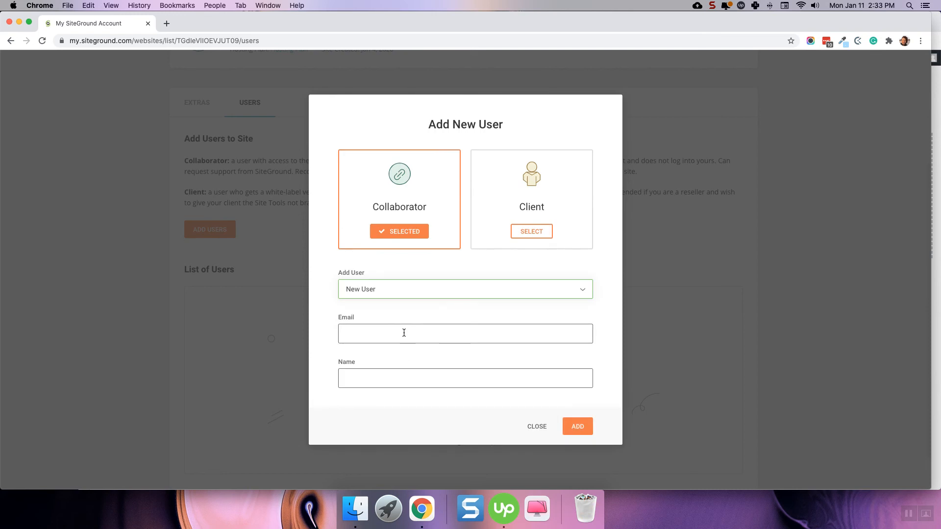
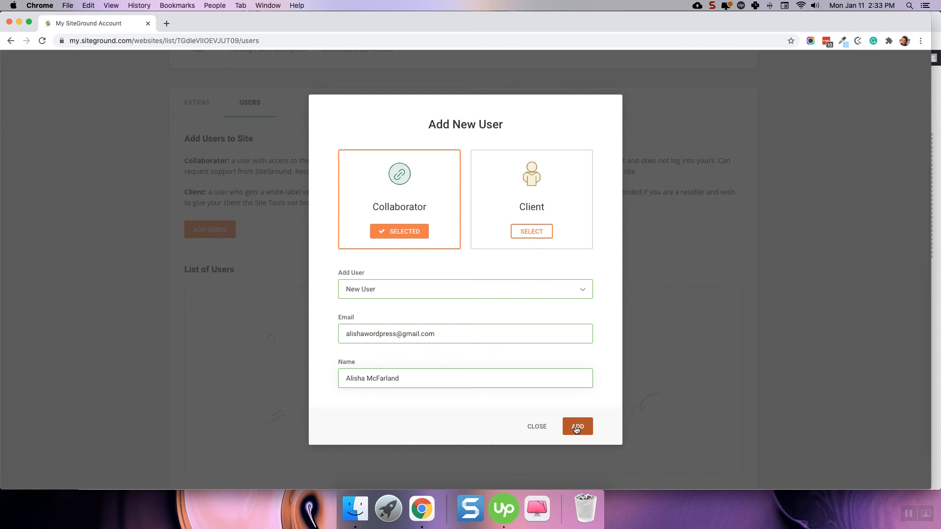
click(577, 426)
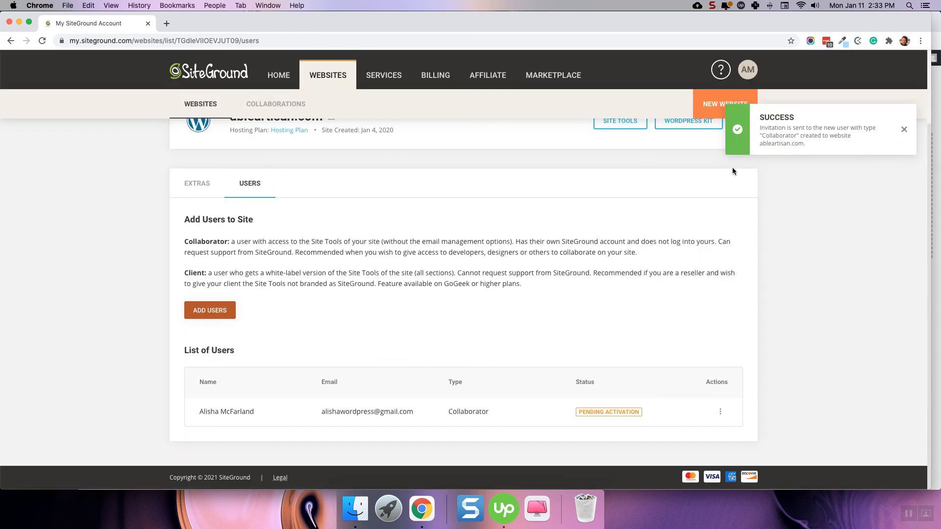
mouse_move(755, 134)
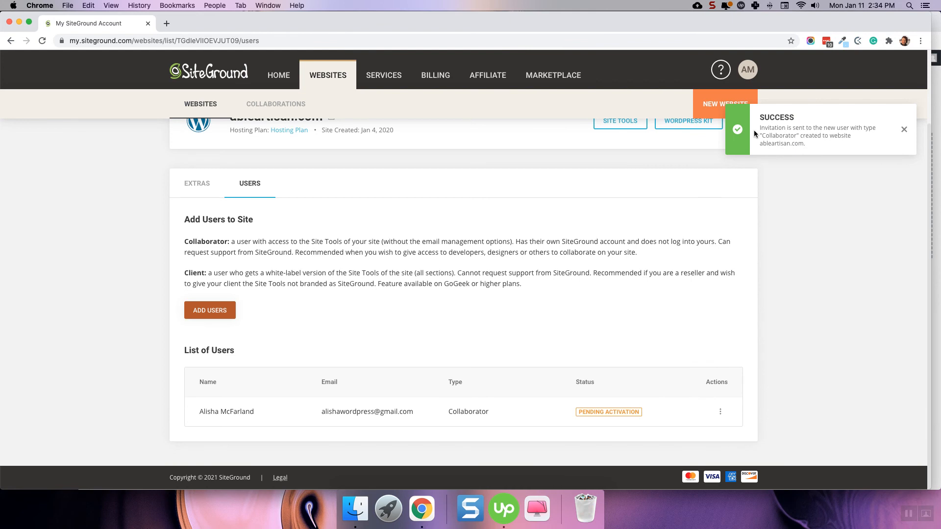
click(904, 128)
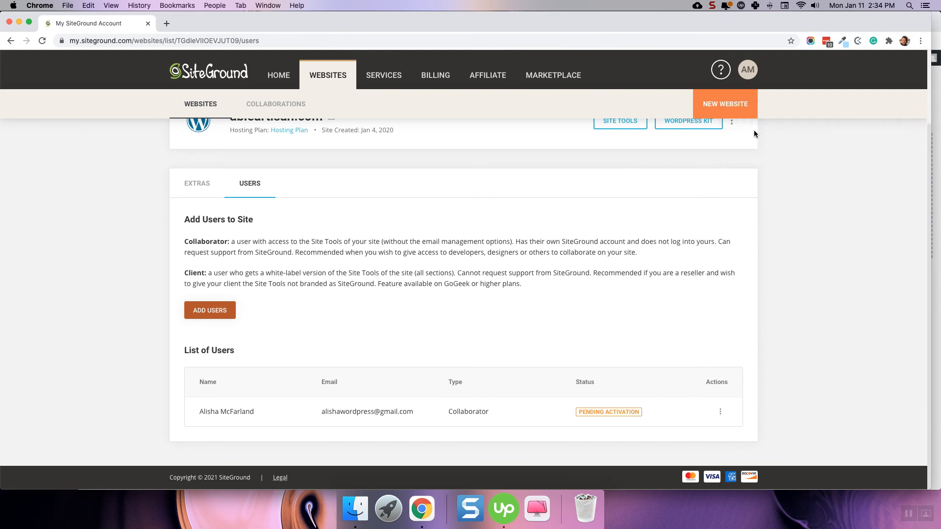
mouse_move(541, 321)
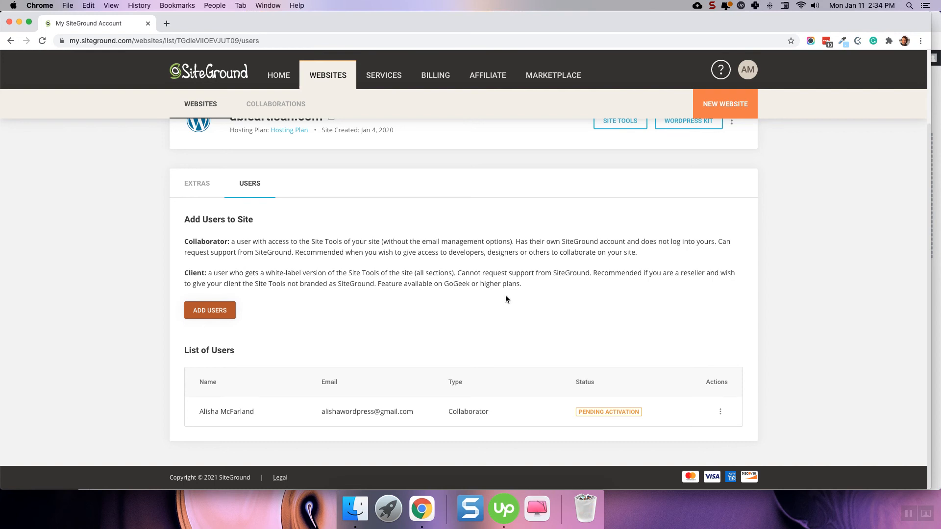
scroll(up, 3)
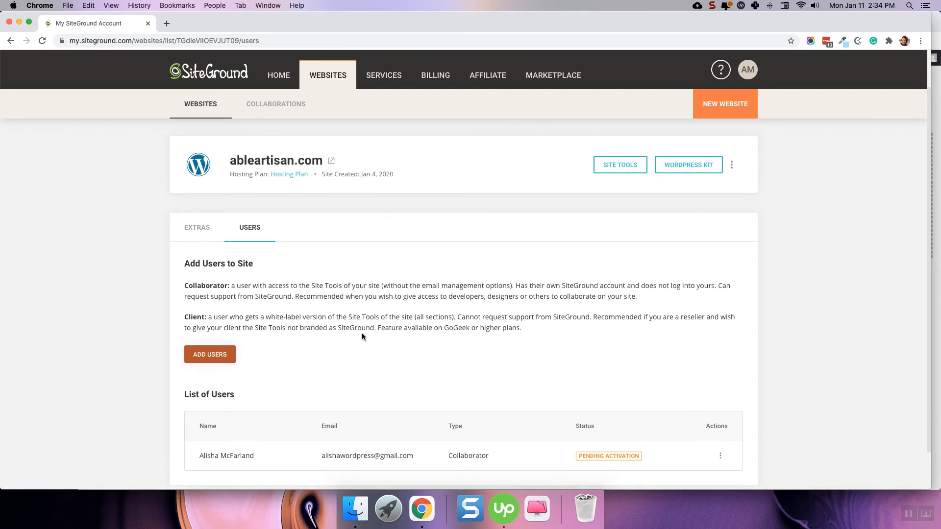
scroll(down, 3)
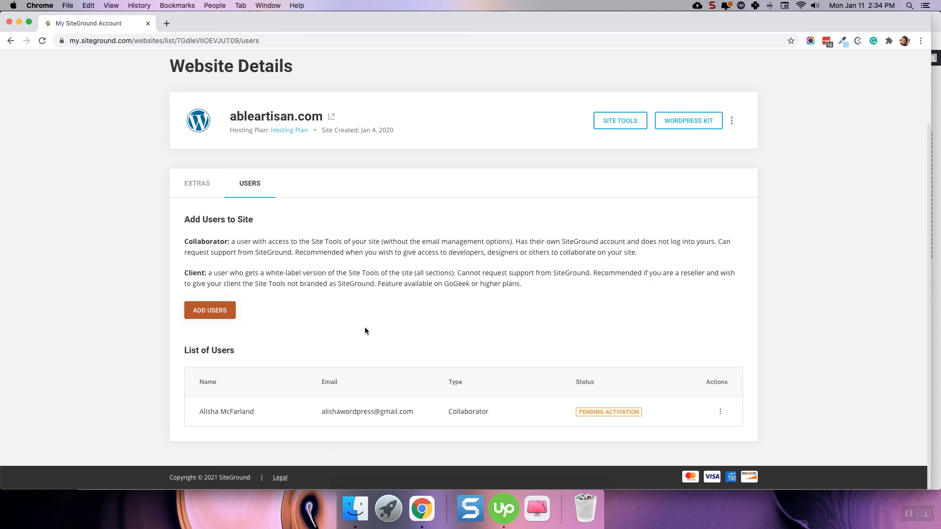
scroll(up, 3)
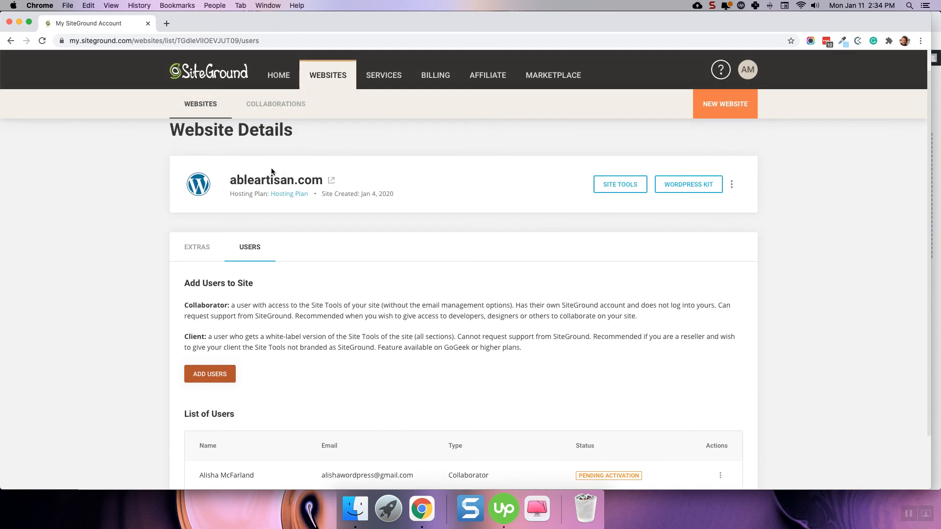
scroll(down, 3)
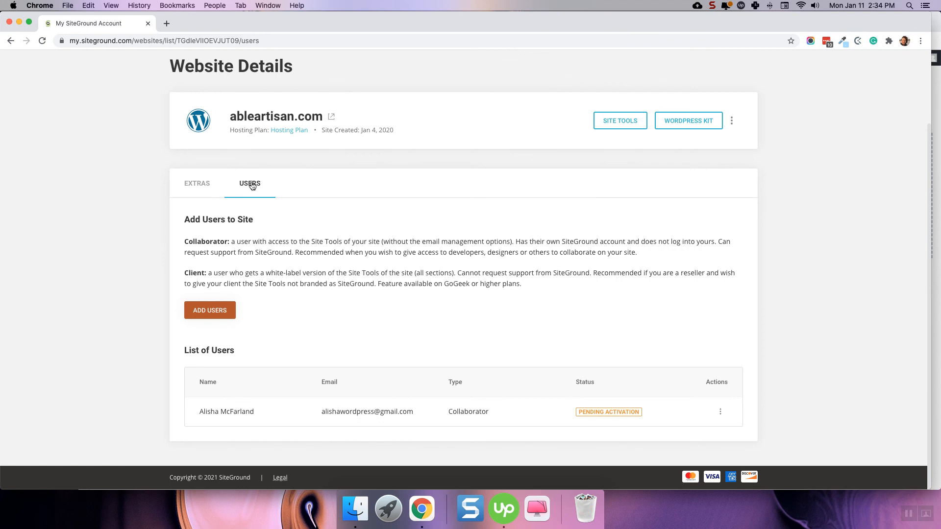
mouse_move(232, 194)
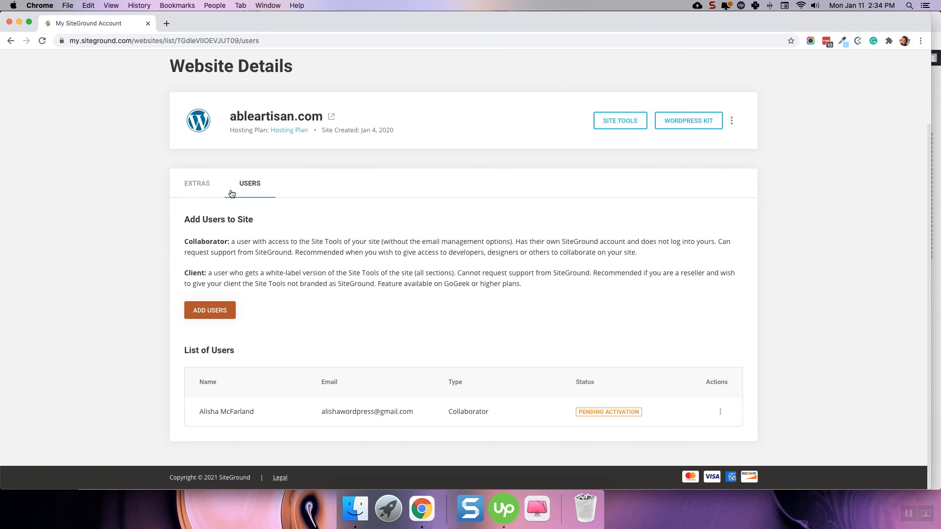
mouse_move(214, 195)
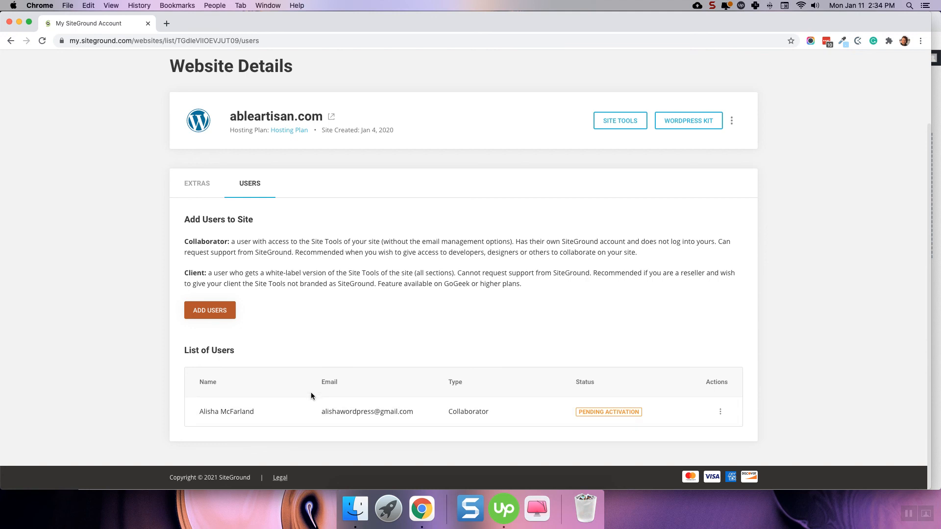
mouse_move(659, 418)
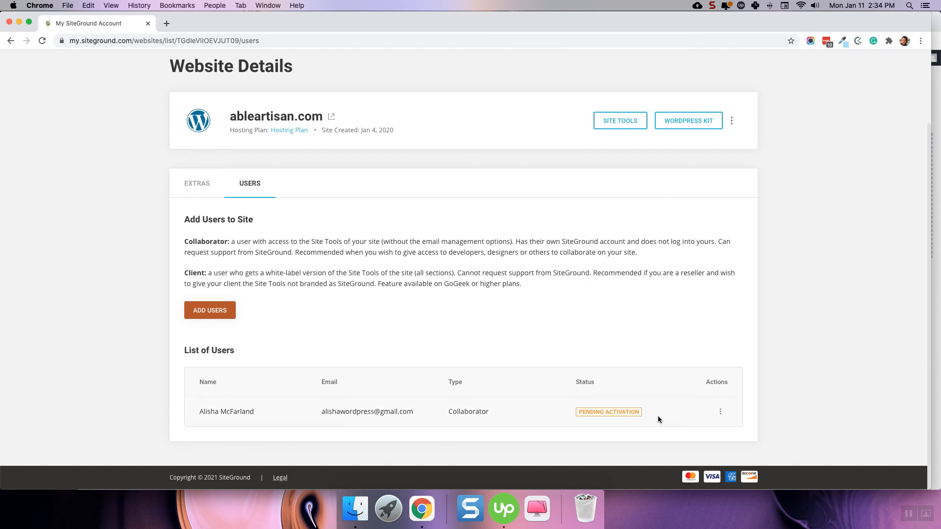
mouse_move(720, 412)
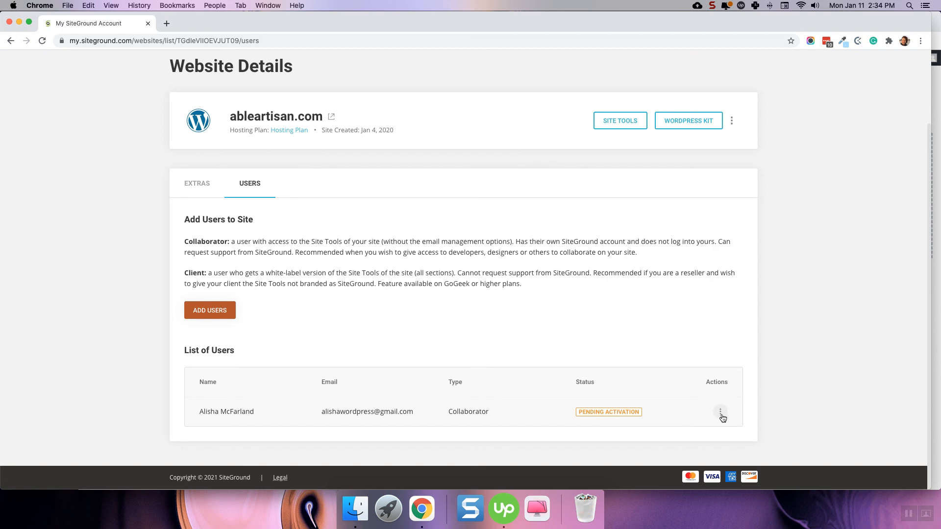
- Cancel Alisha's pending collaborator invite and dismiss the success notice
click(720, 412)
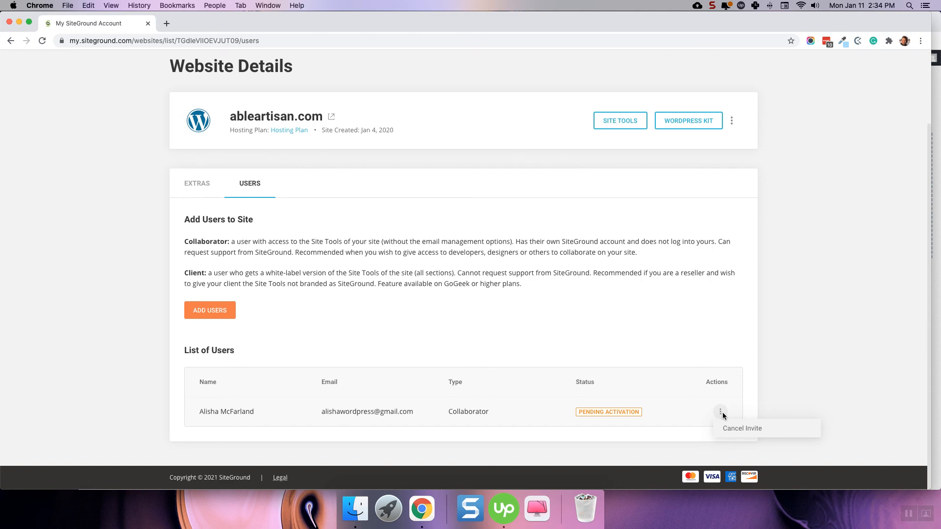
mouse_move(737, 431)
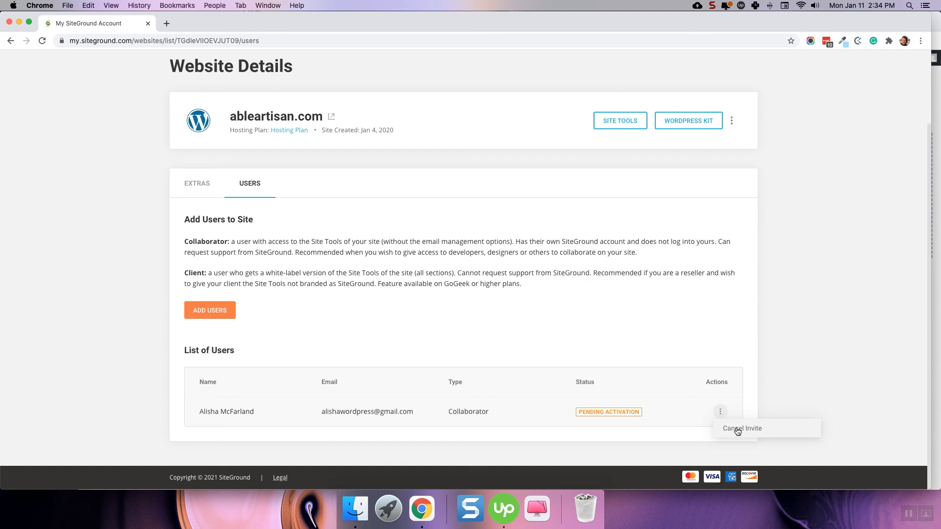
mouse_move(741, 435)
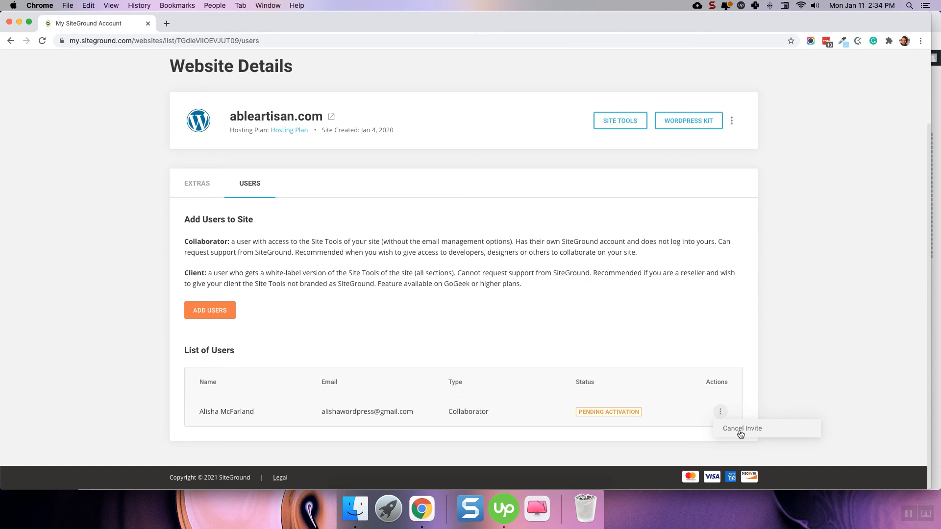
click(742, 428)
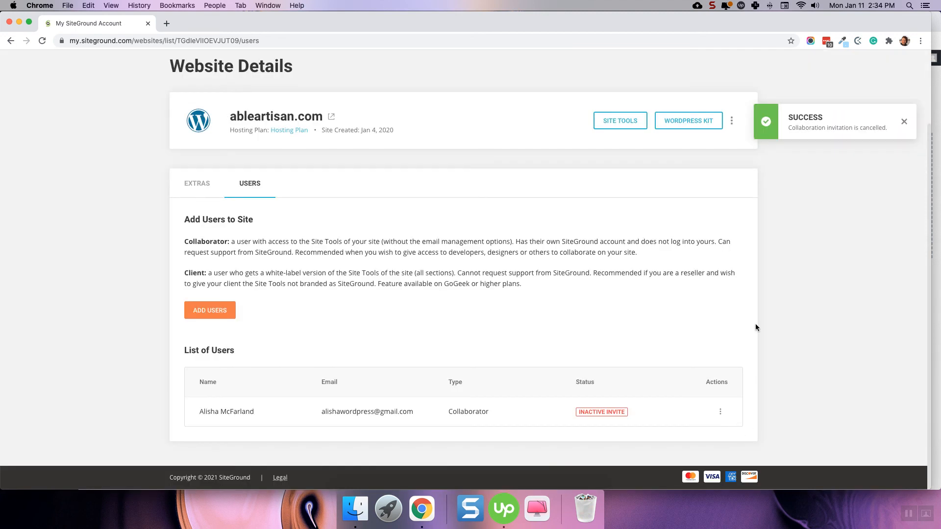
scroll(up, 3)
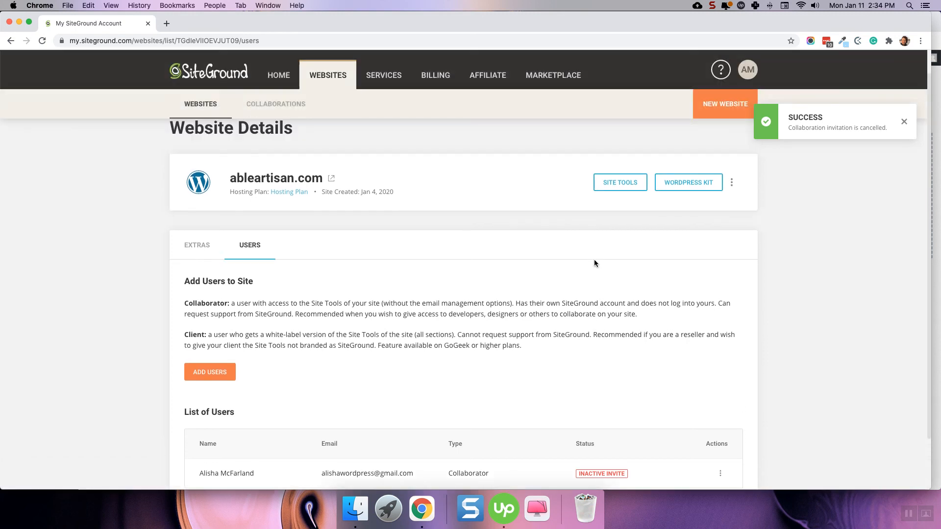
scroll(up, 3)
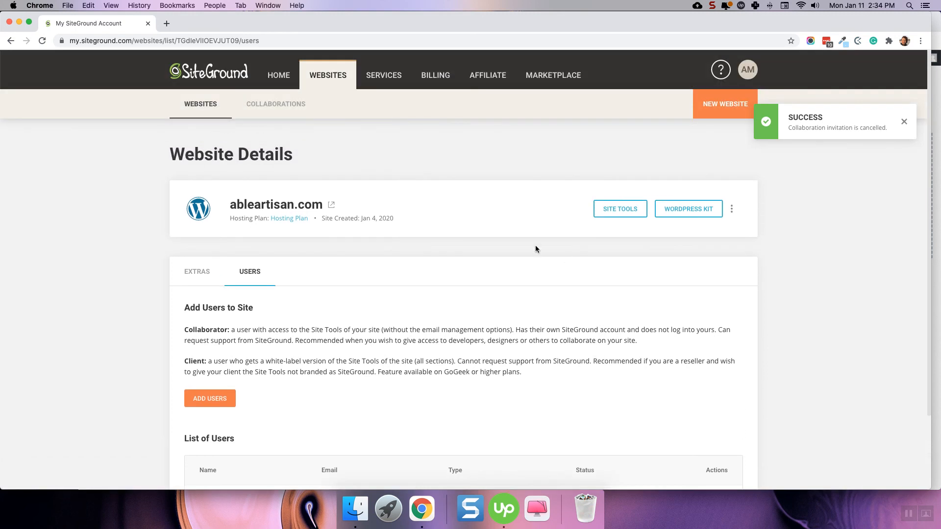
click(904, 121)
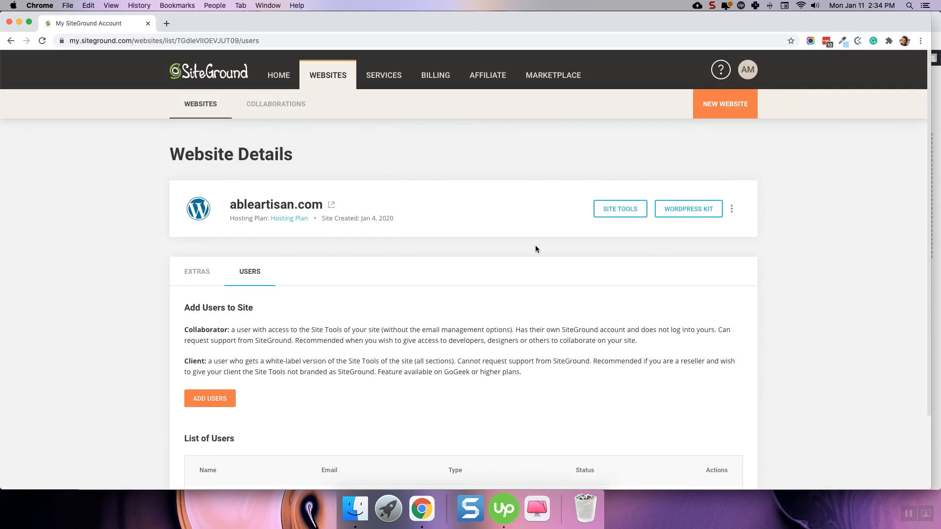
- Launch Site Tools from the ableartisan.com website card
click(619, 209)
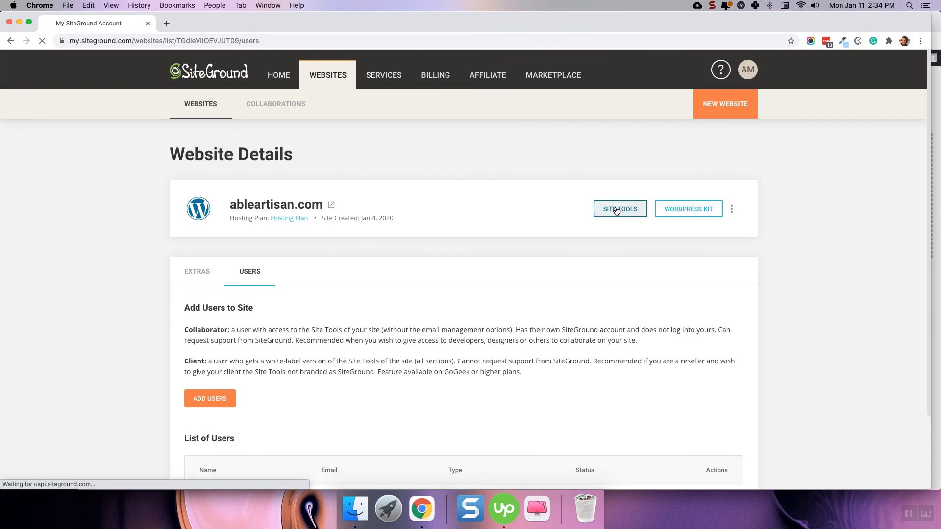
click(620, 208)
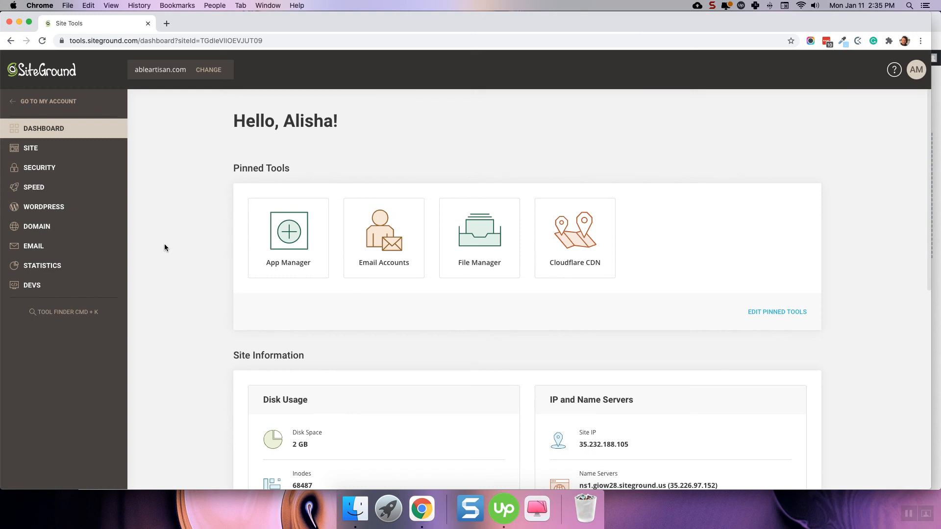
mouse_move(88, 148)
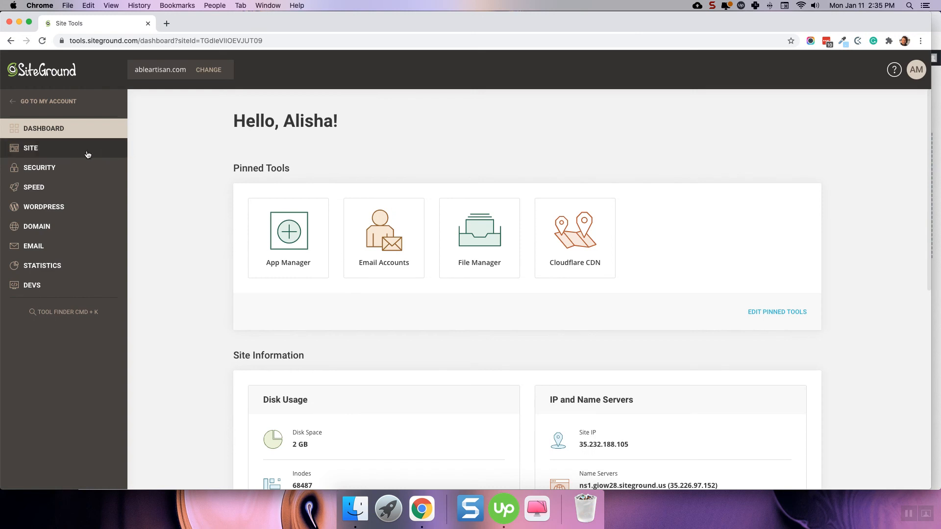
mouse_move(88, 265)
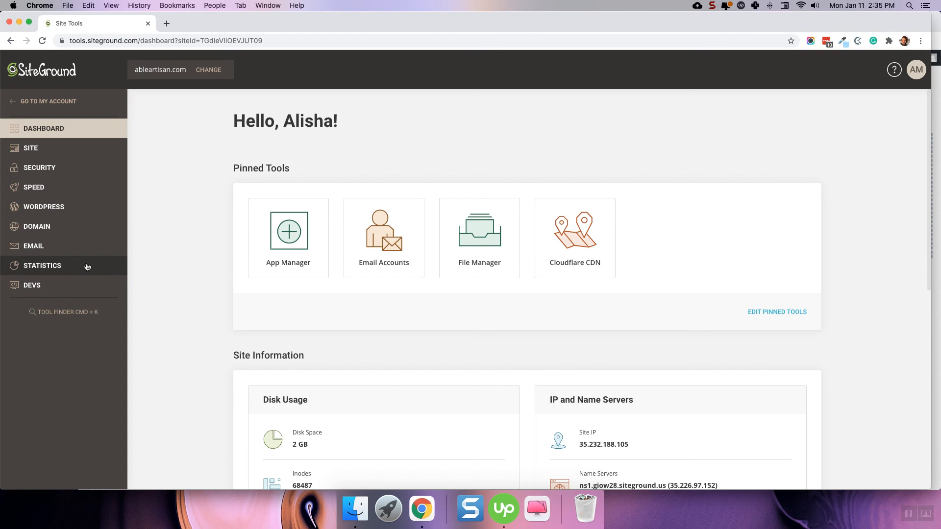
mouse_move(153, 277)
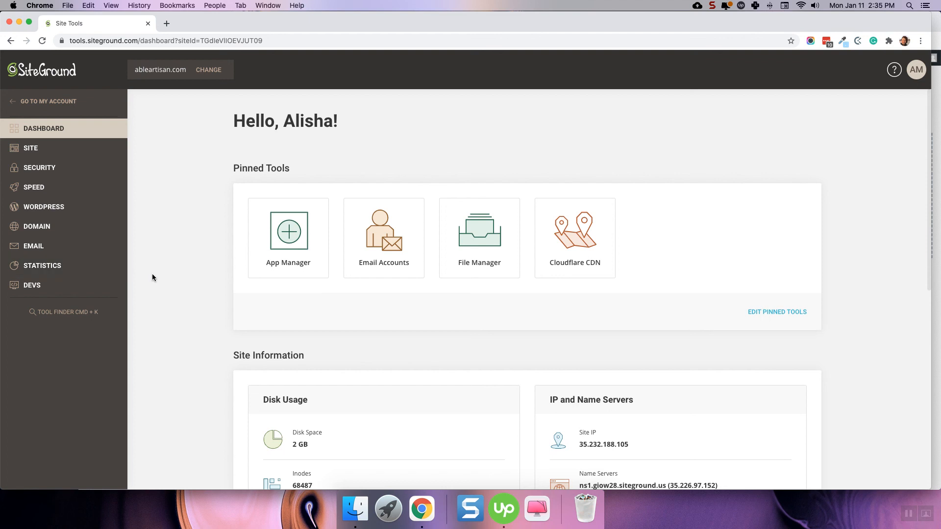
mouse_move(157, 275)
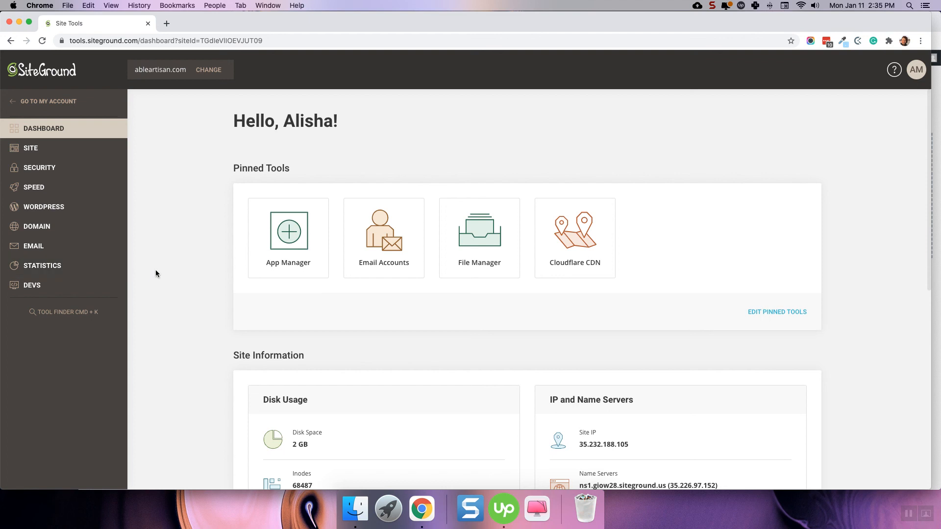